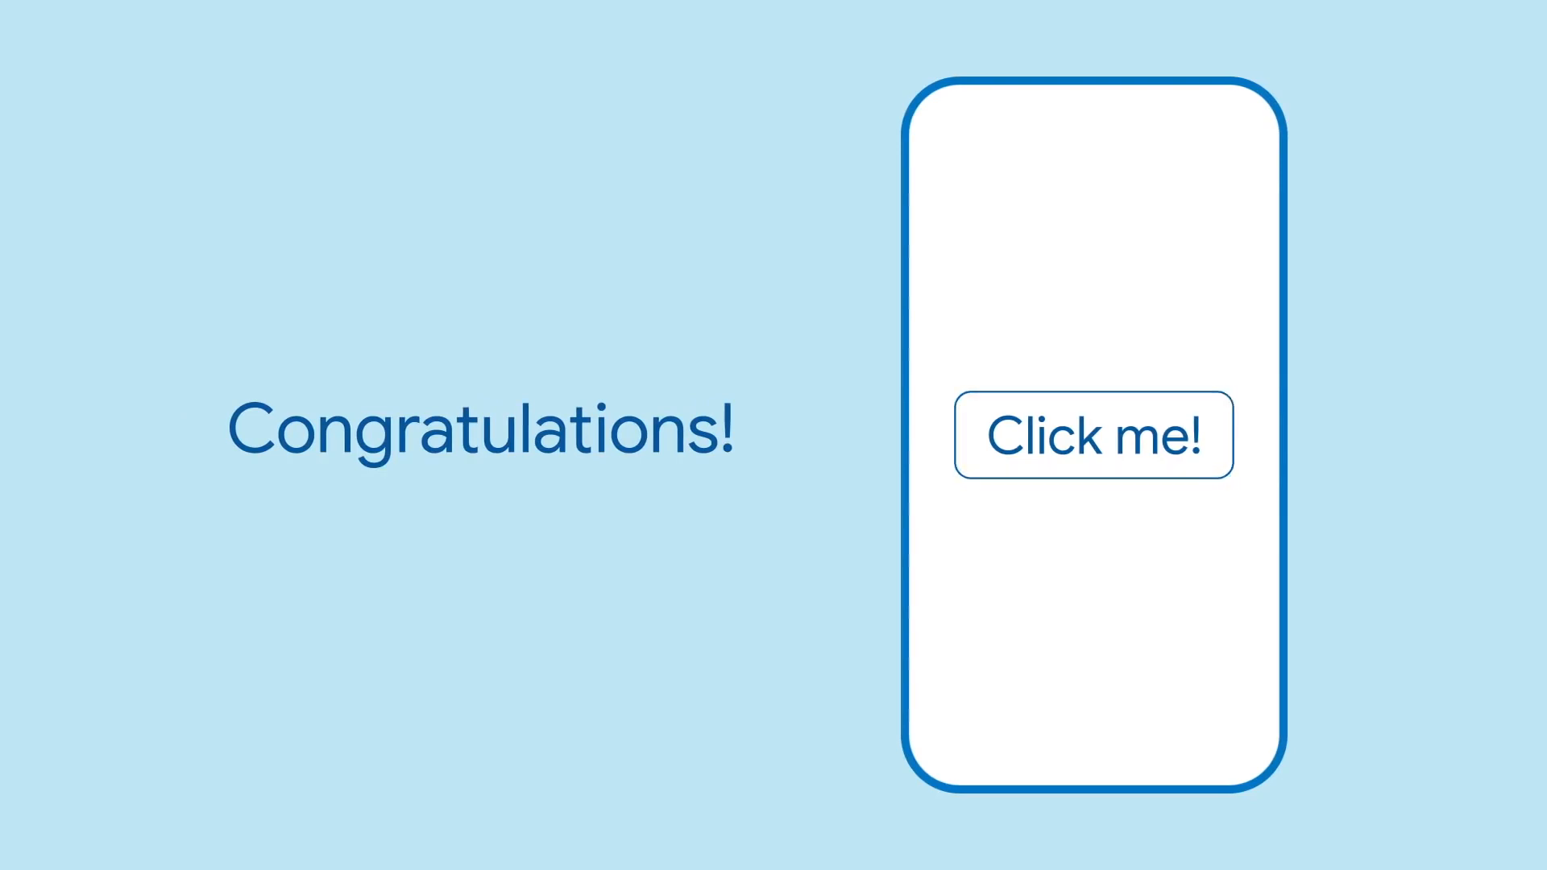
Step: Advance playback past the 'Click me!' phone demo until the AnimatedWidget title card shows
click(1093, 435)
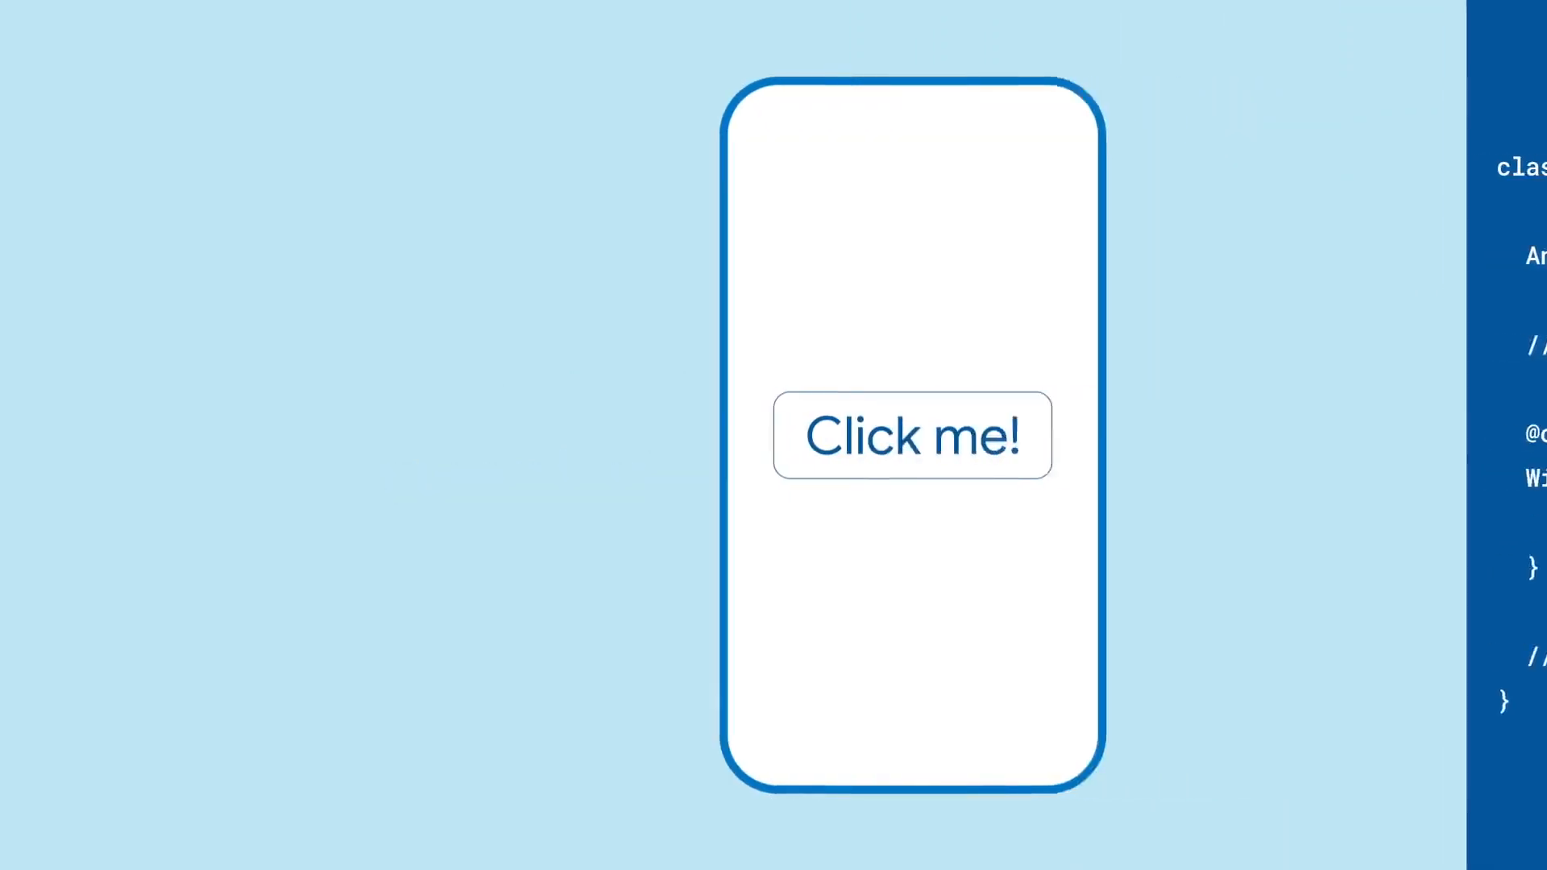
click(912, 435)
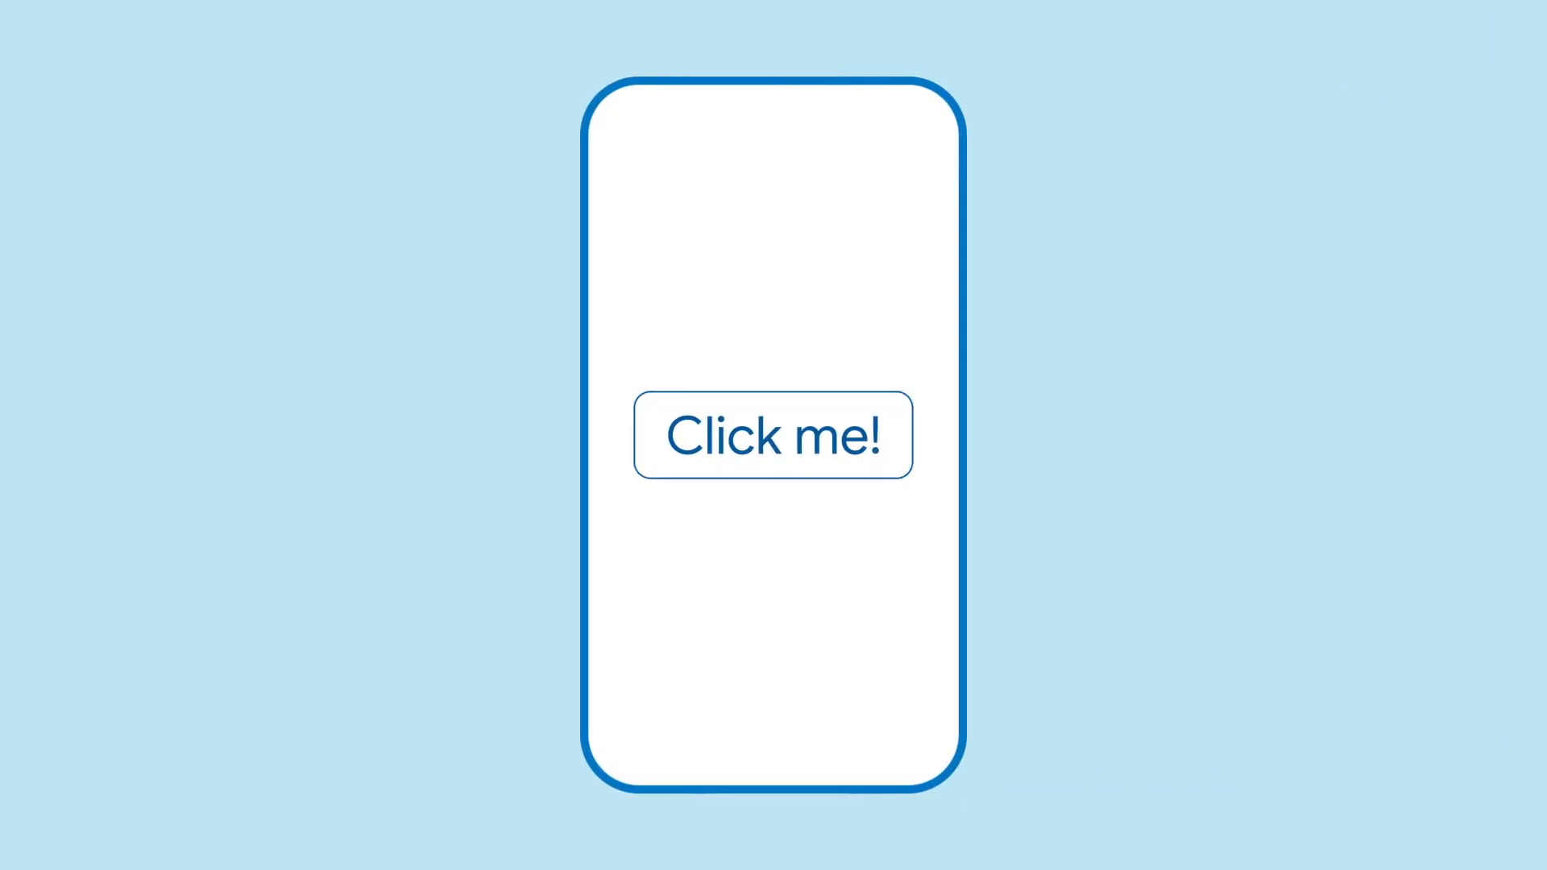
click(773, 434)
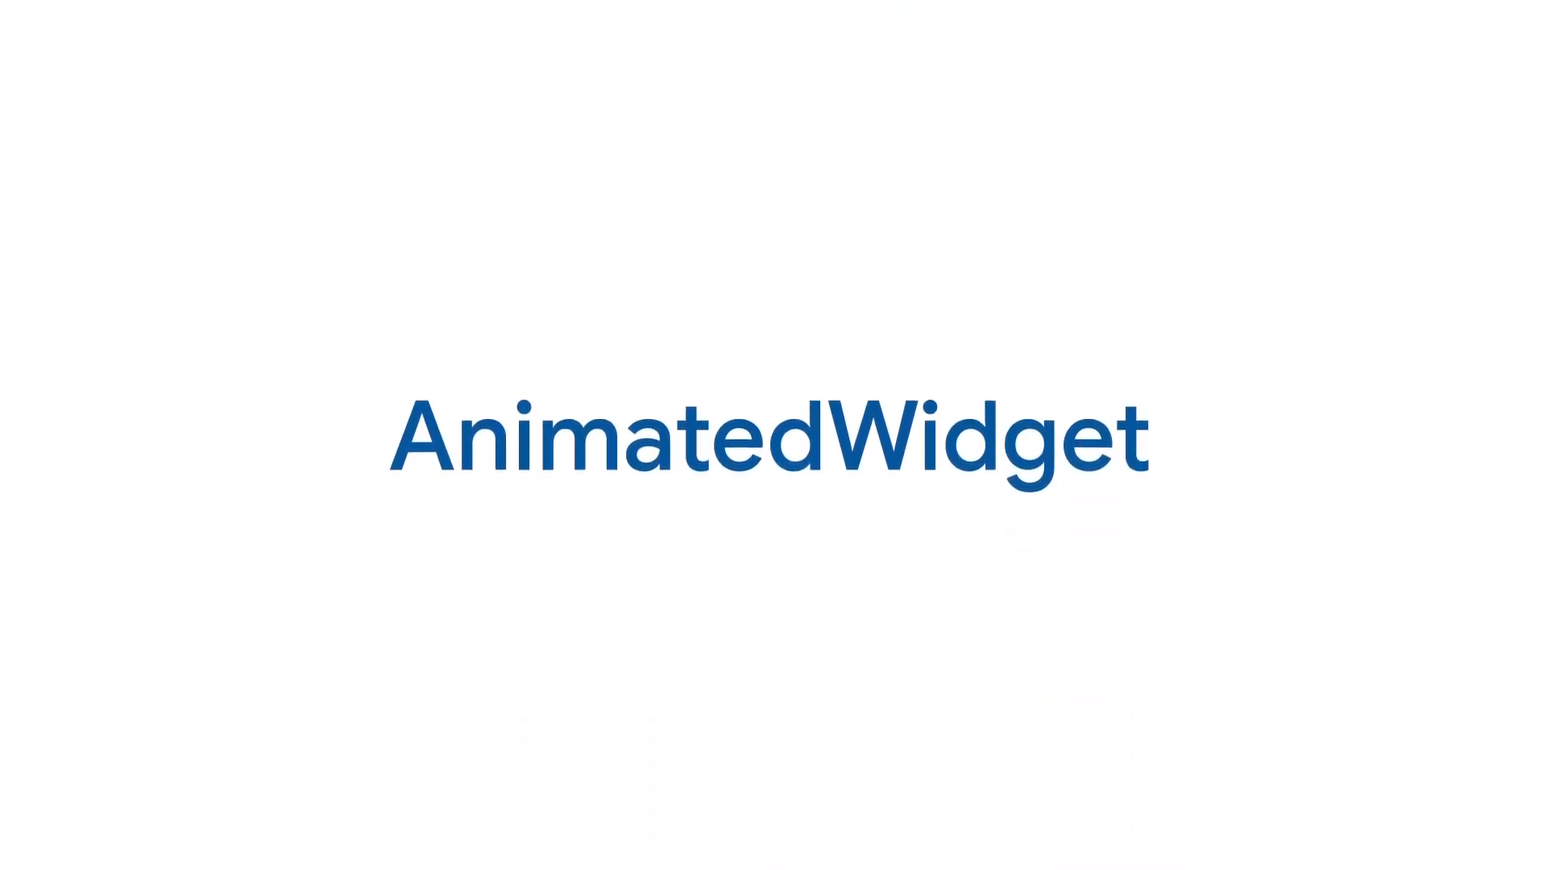